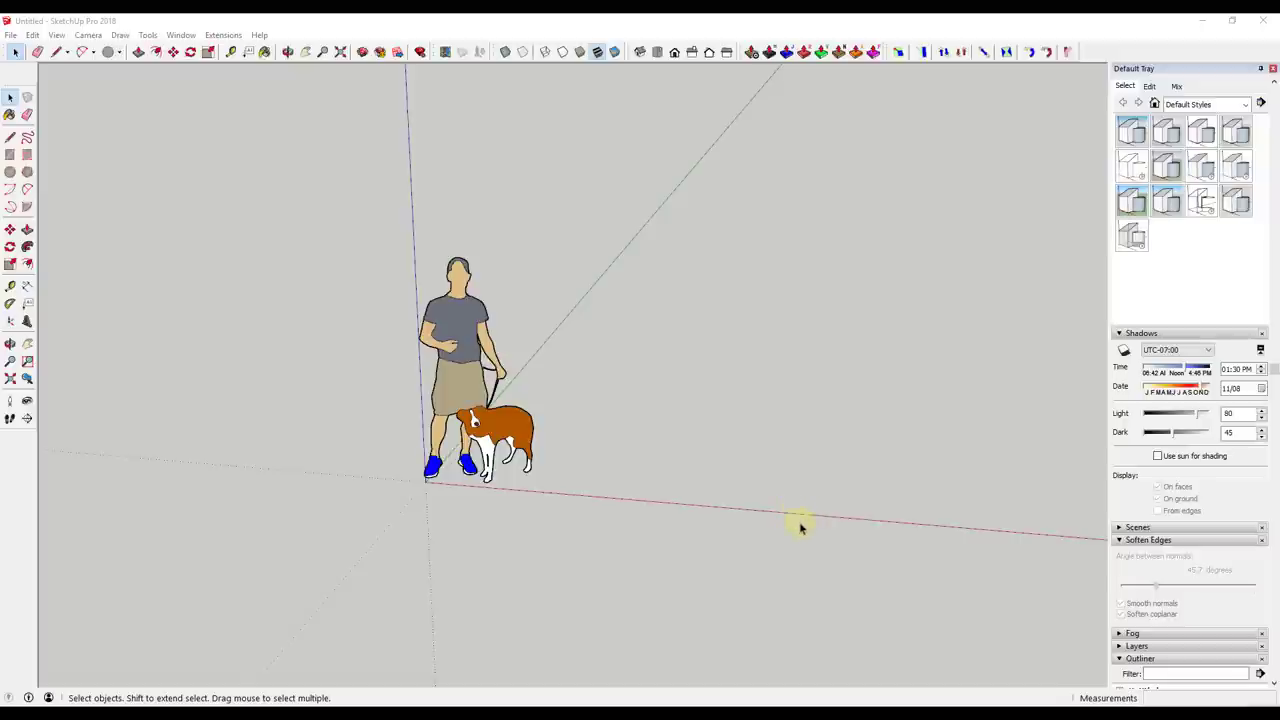
mouse_move(796, 528)
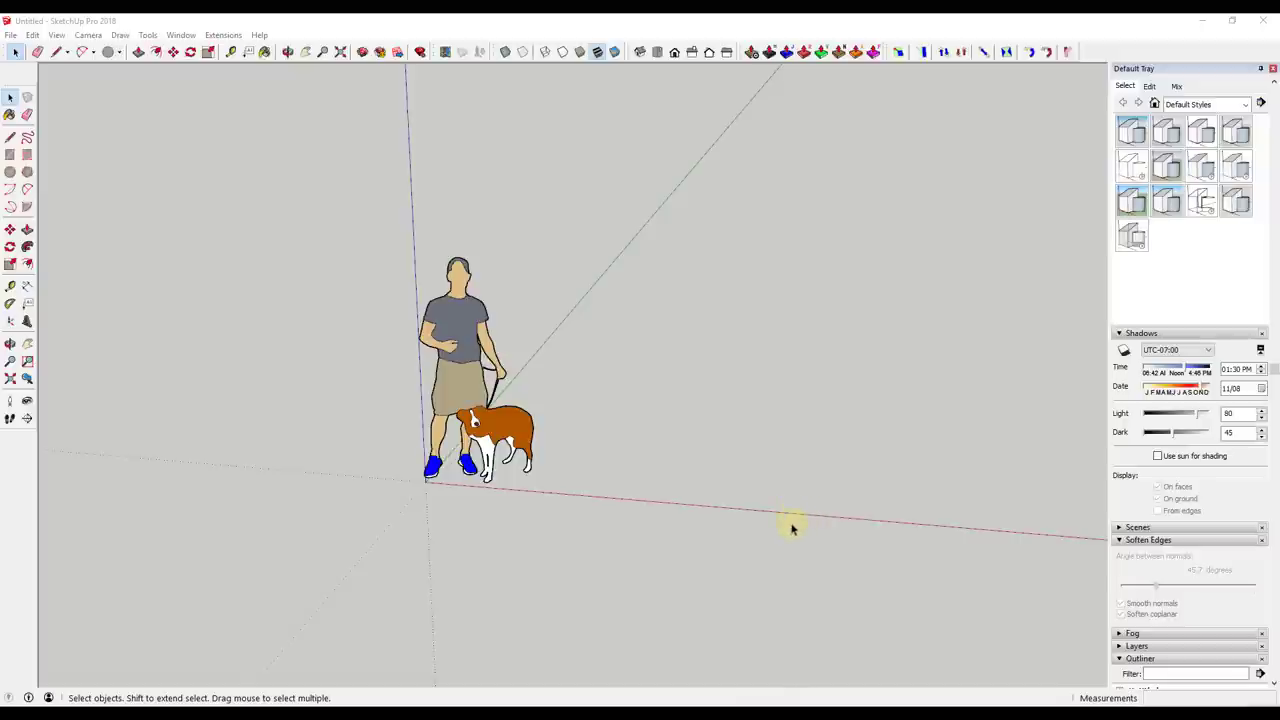
mouse_move(722, 276)
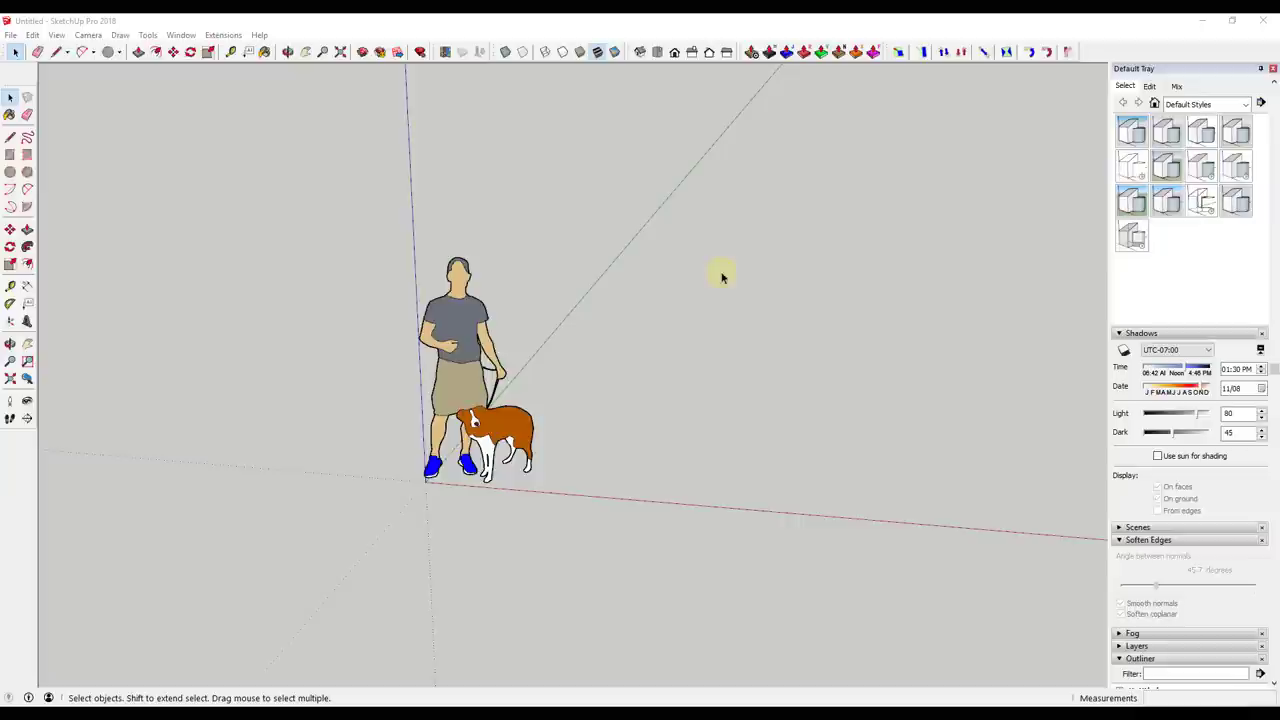
mouse_move(744, 488)
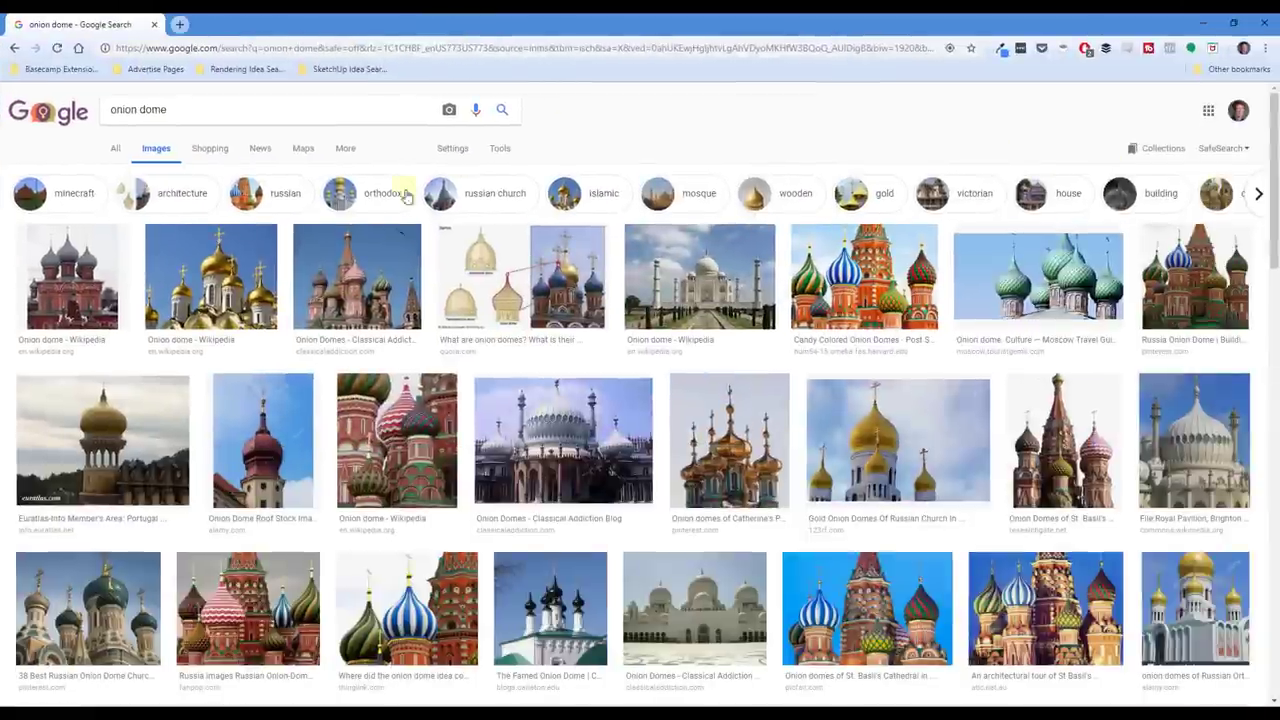
Scroll through the Google Images results for 'onion dome' reference photos.
scroll(down, 3)
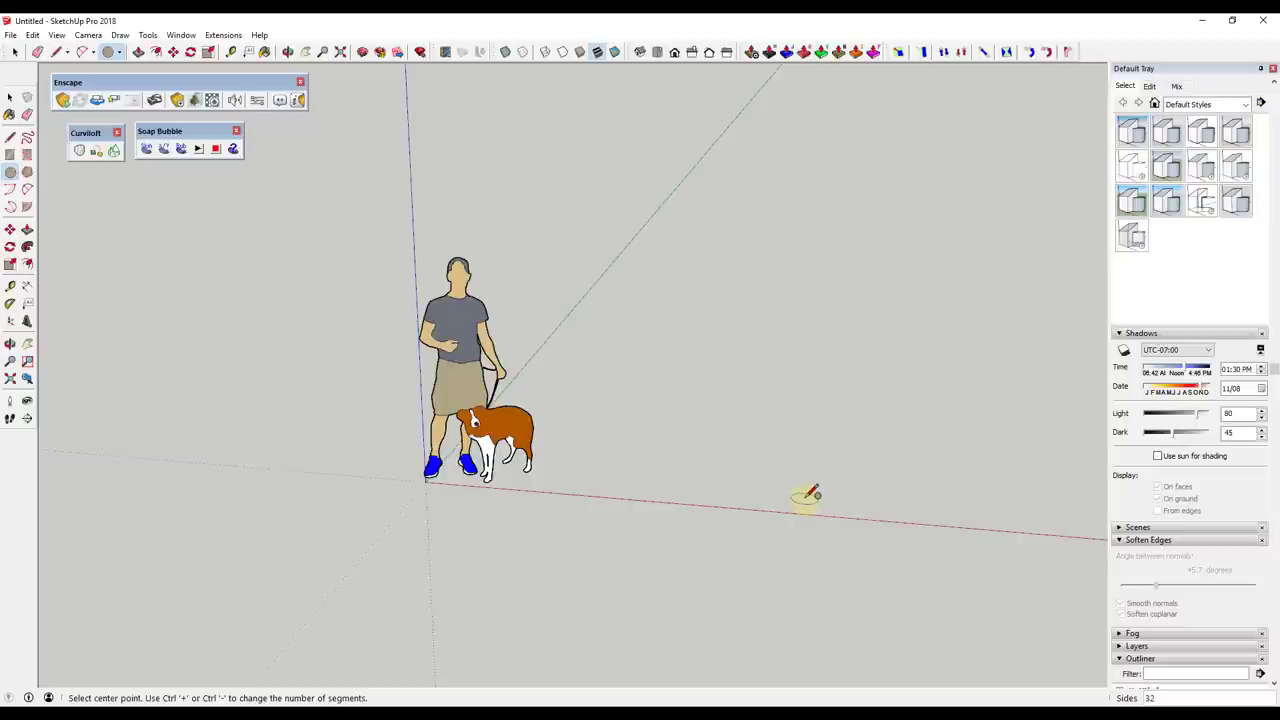
mouse_move(836, 500)
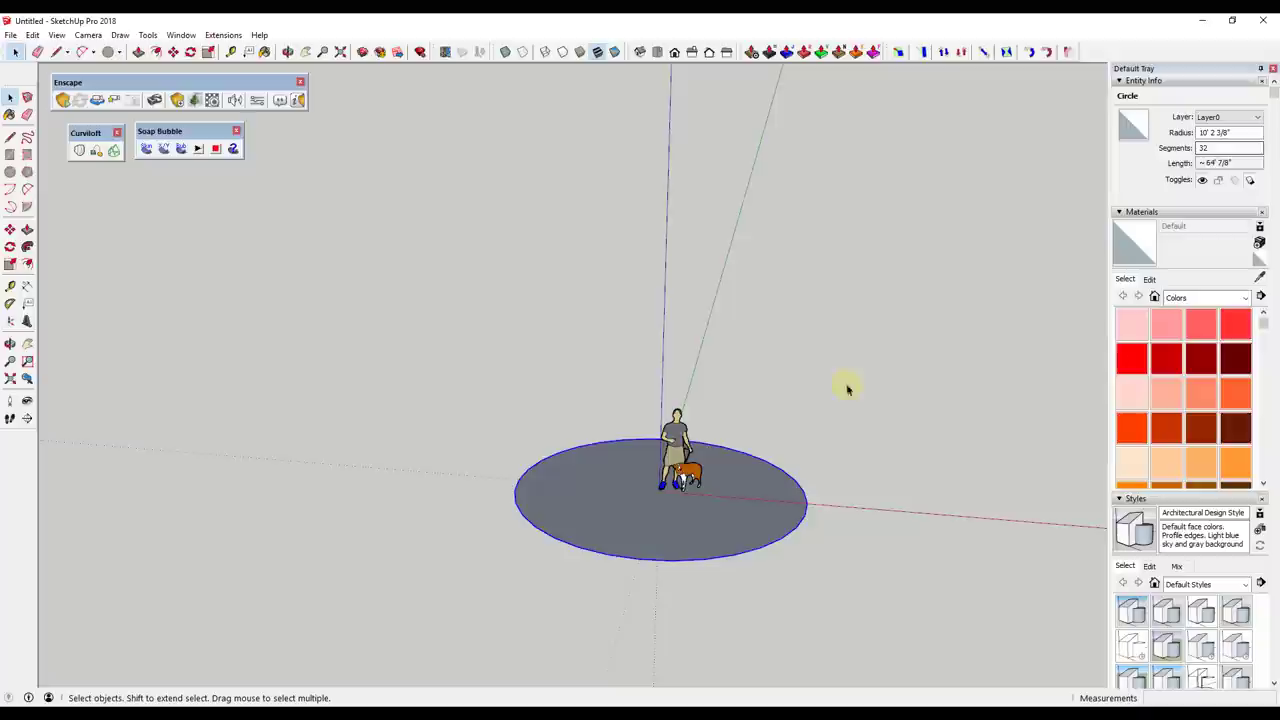
mouse_move(804, 518)
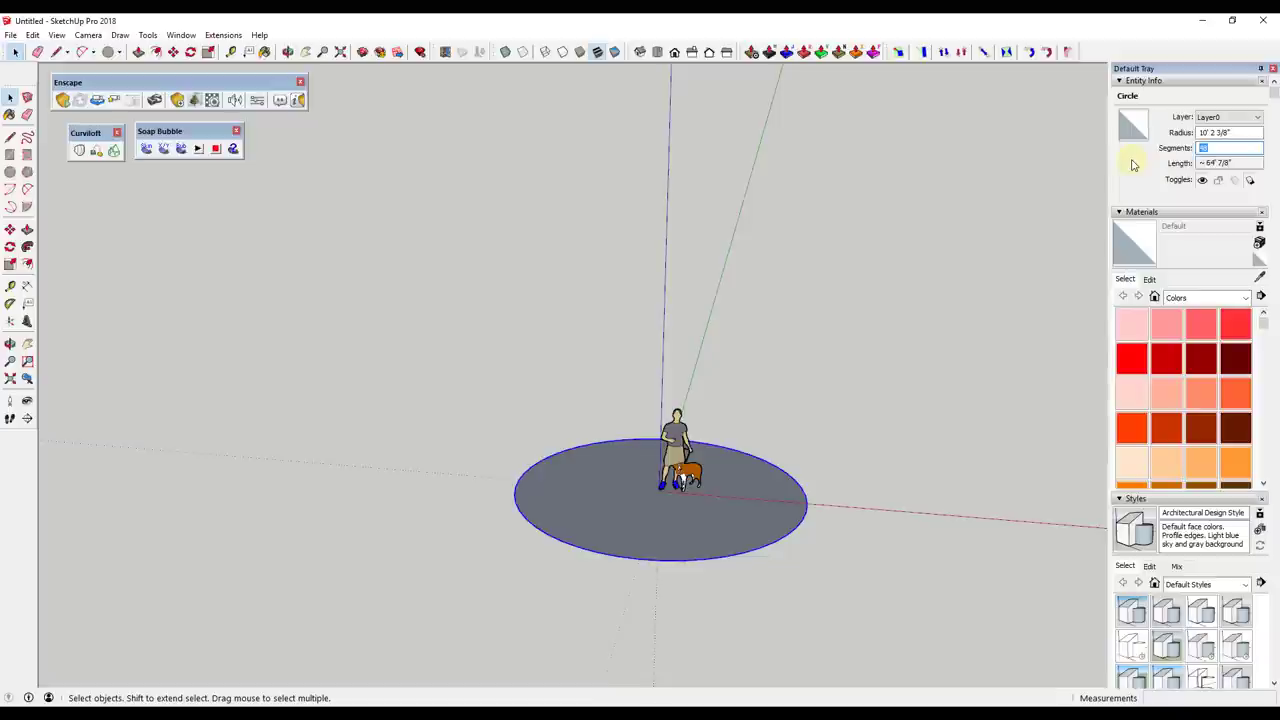
Set the ground circle's segment count to 36 in Entity Info.
text(36)
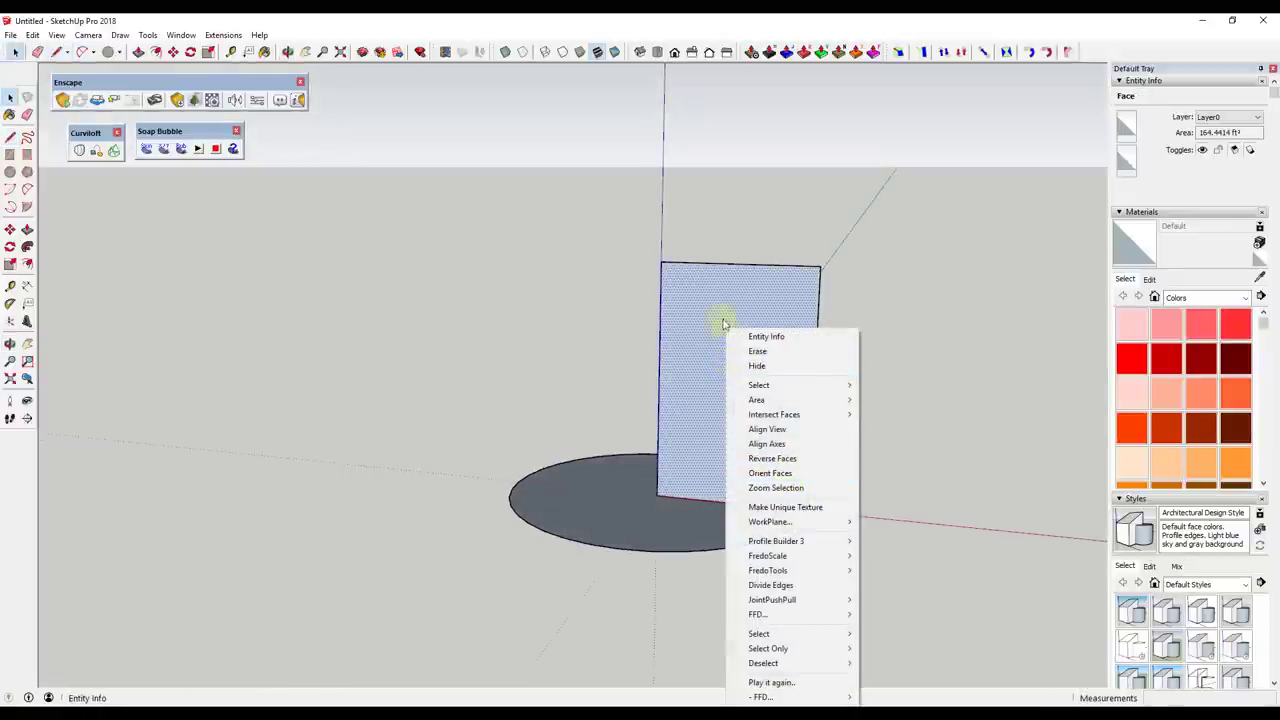
mouse_move(790, 428)
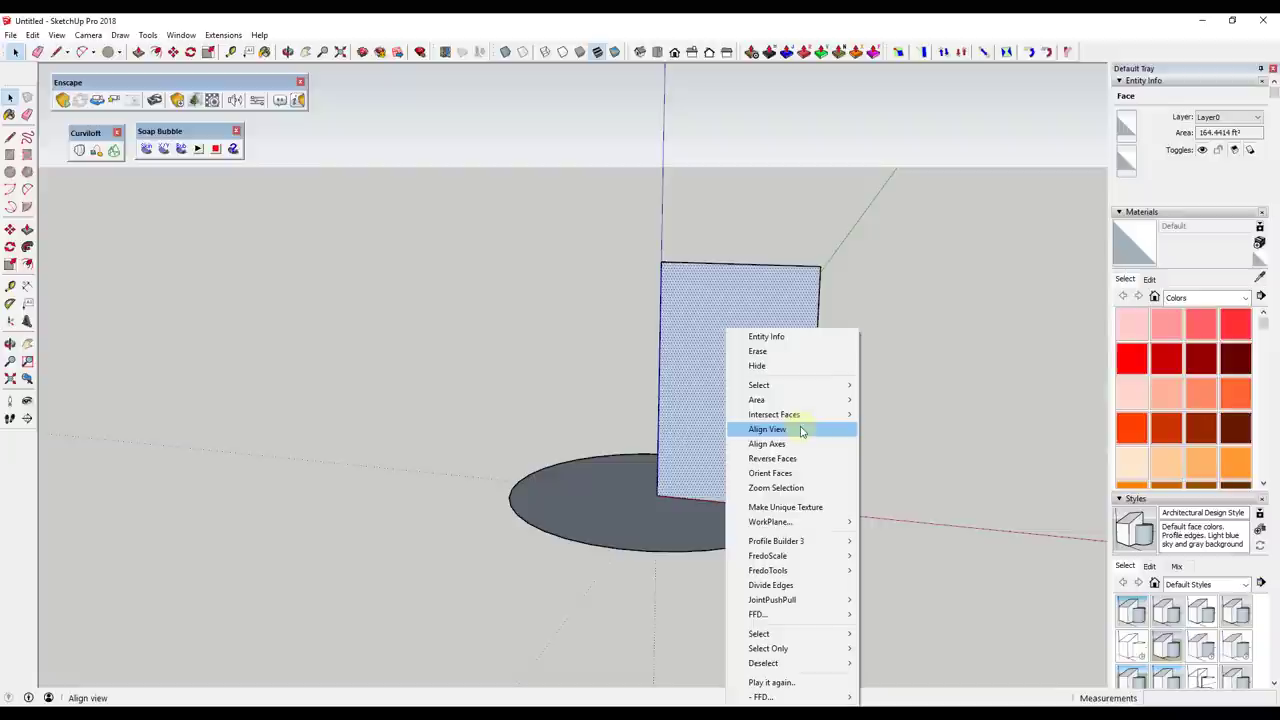
Align the view squarely to the upright face and start a larger rectangle on that plane.
click(768, 428)
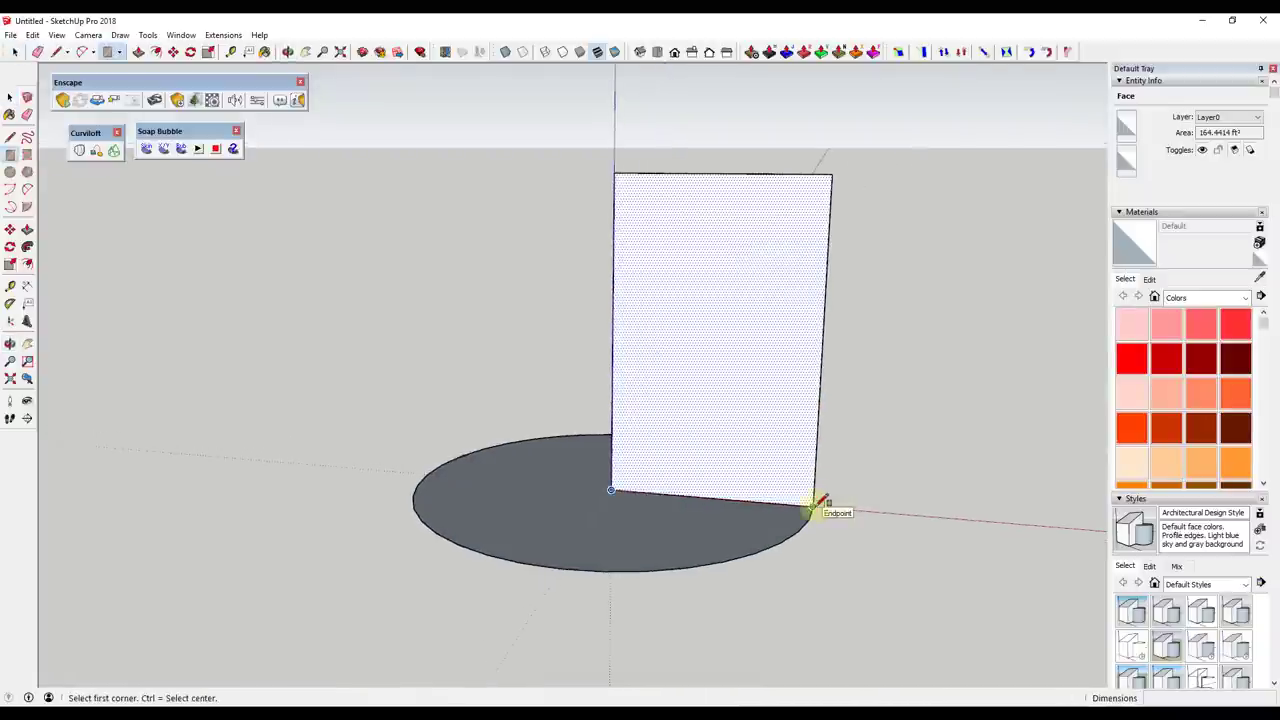
click(810, 508)
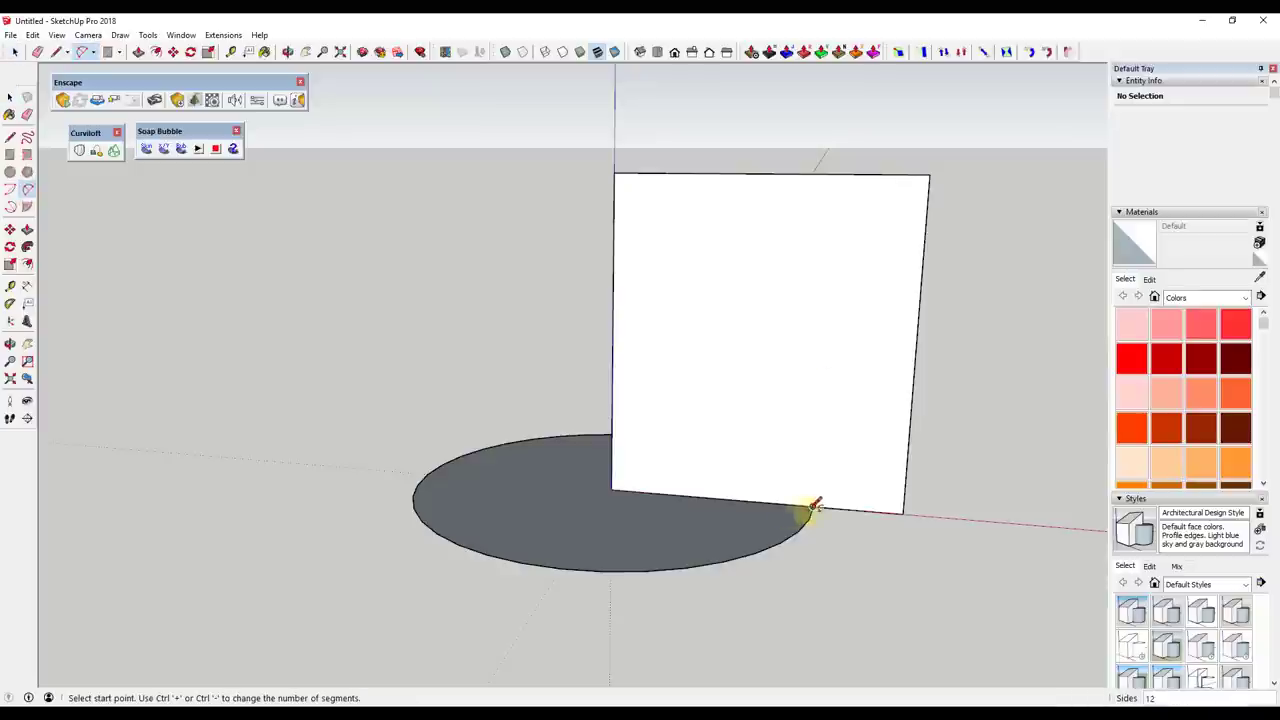
Start the dome's curved 2-point arc profile at the circle's edge.
click(812, 508)
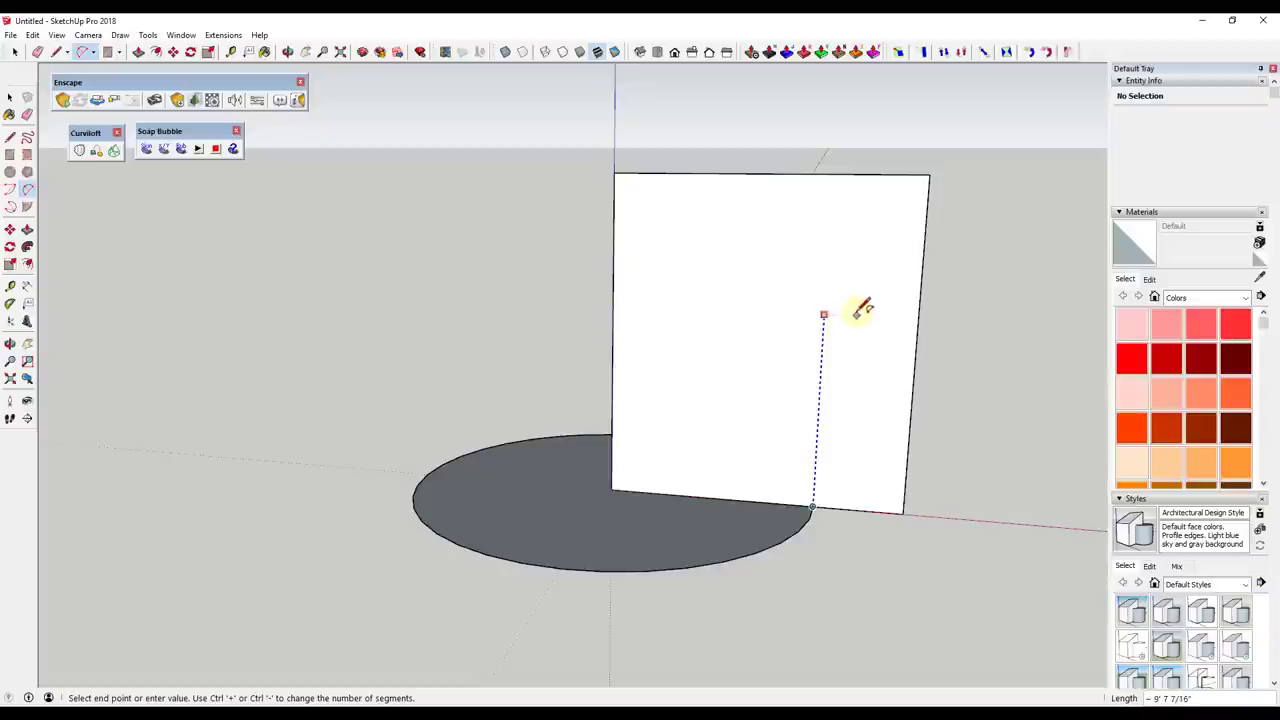
mouse_move(850, 328)
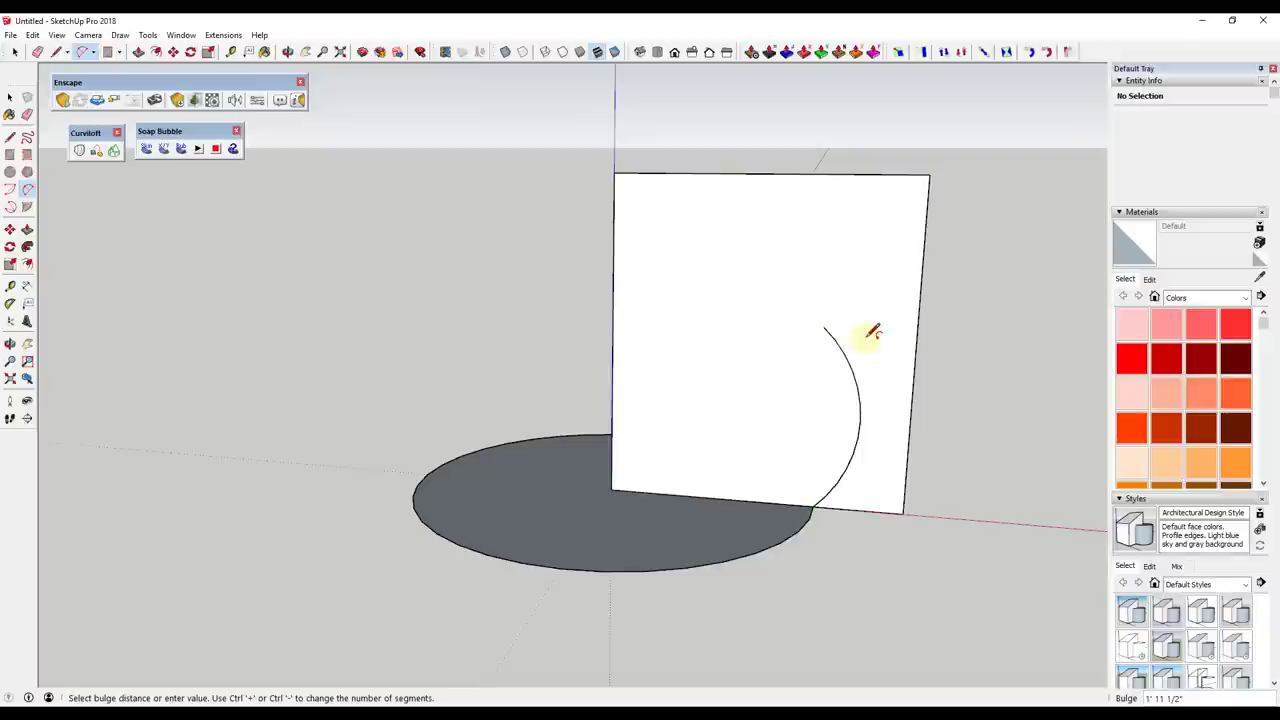
mouse_move(764, 284)
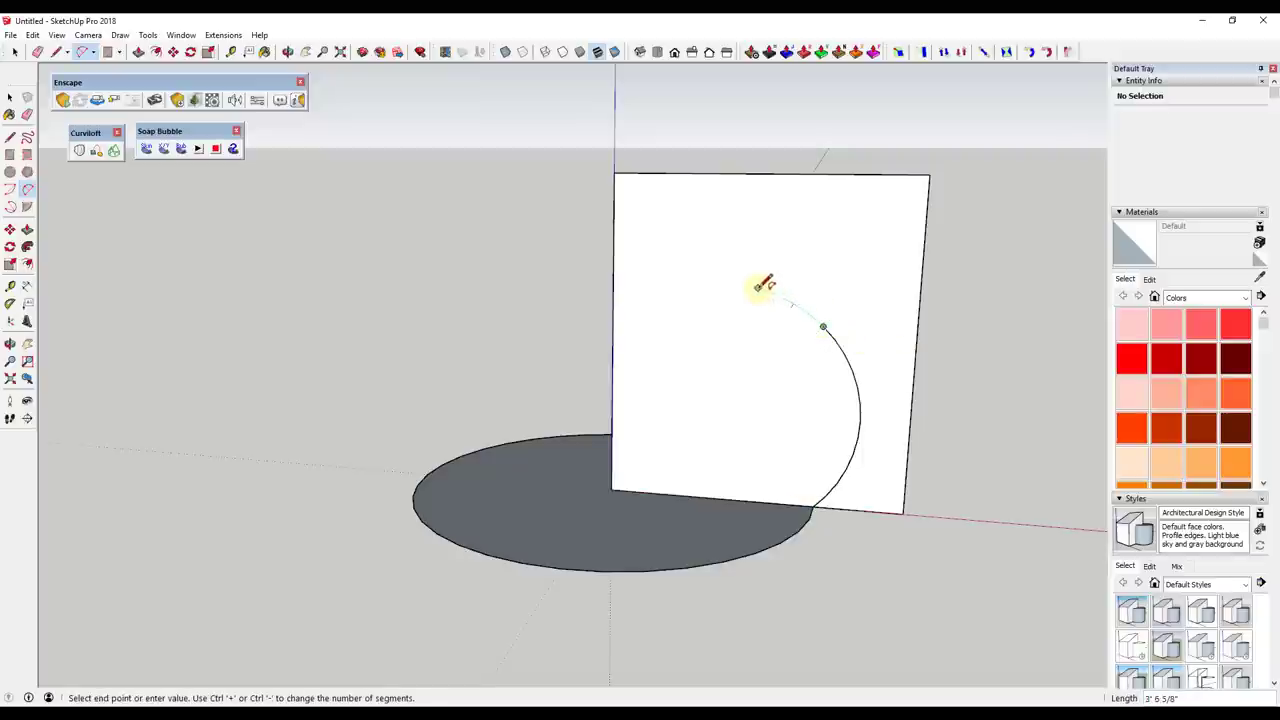
mouse_move(770, 278)
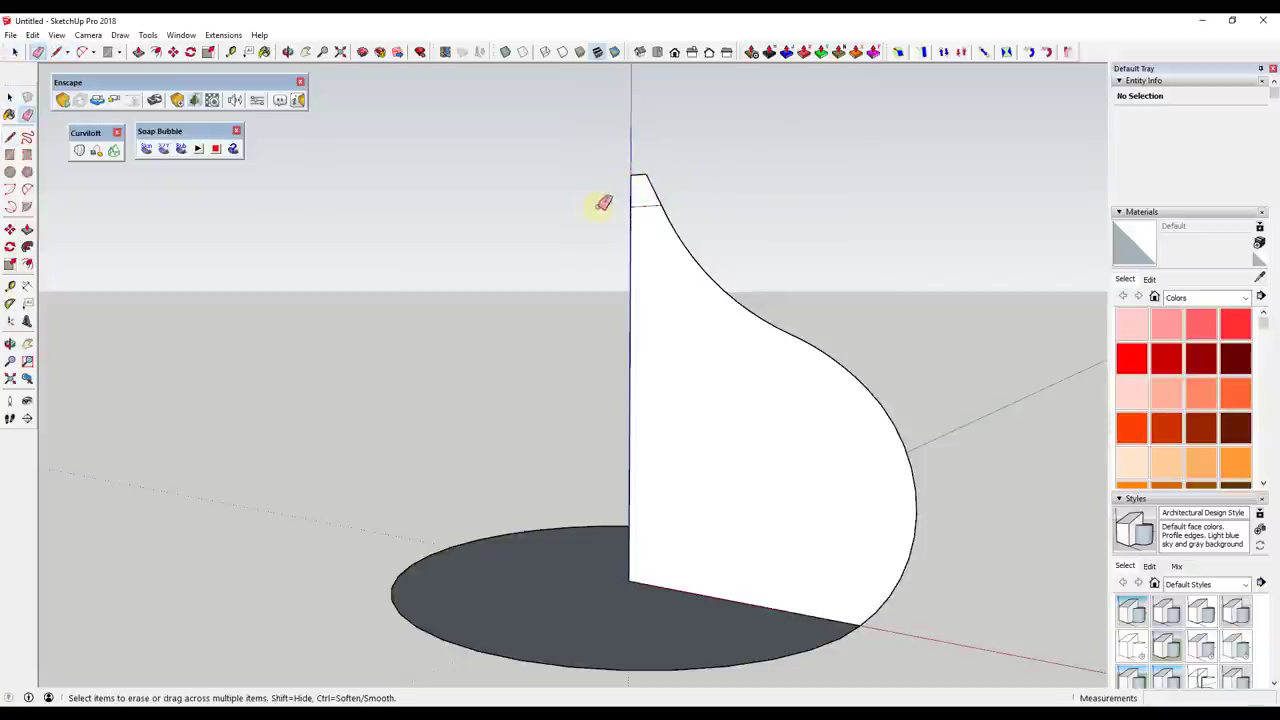
mouse_move(640, 260)
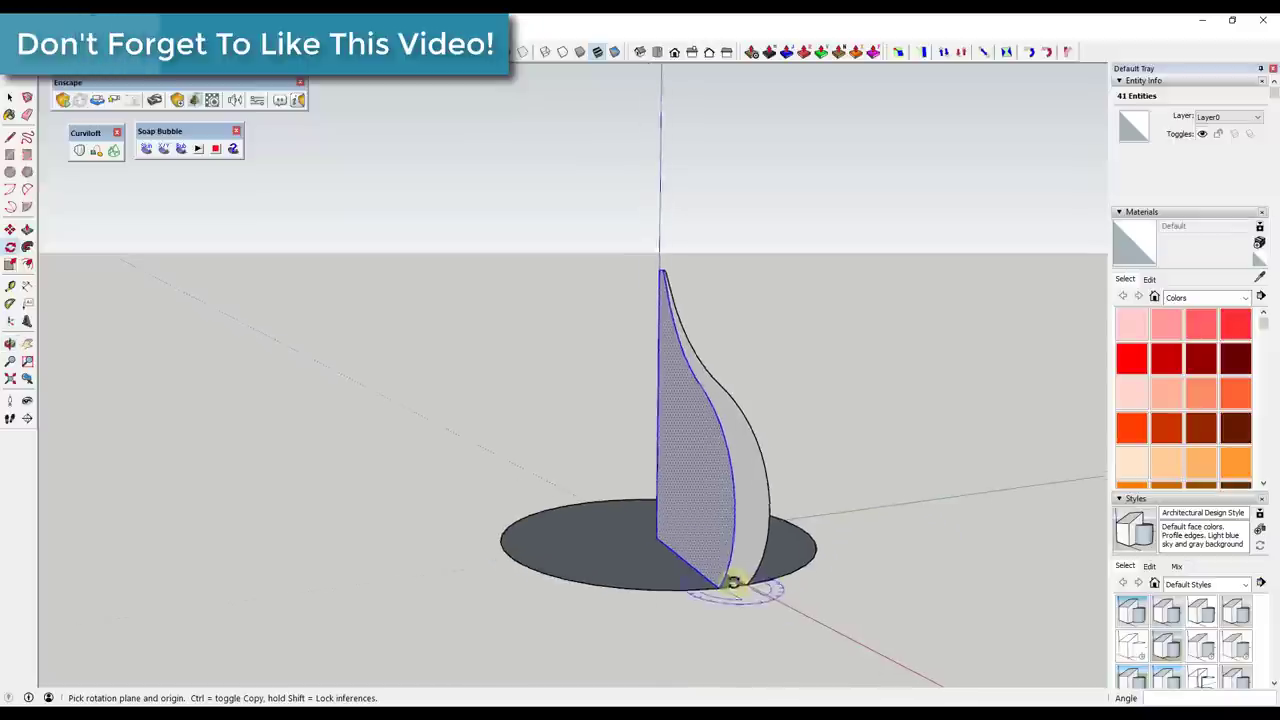
Zoom and orbit to inspect where the rotated profile copies meet at the base.
drag(736, 580, 724, 604)
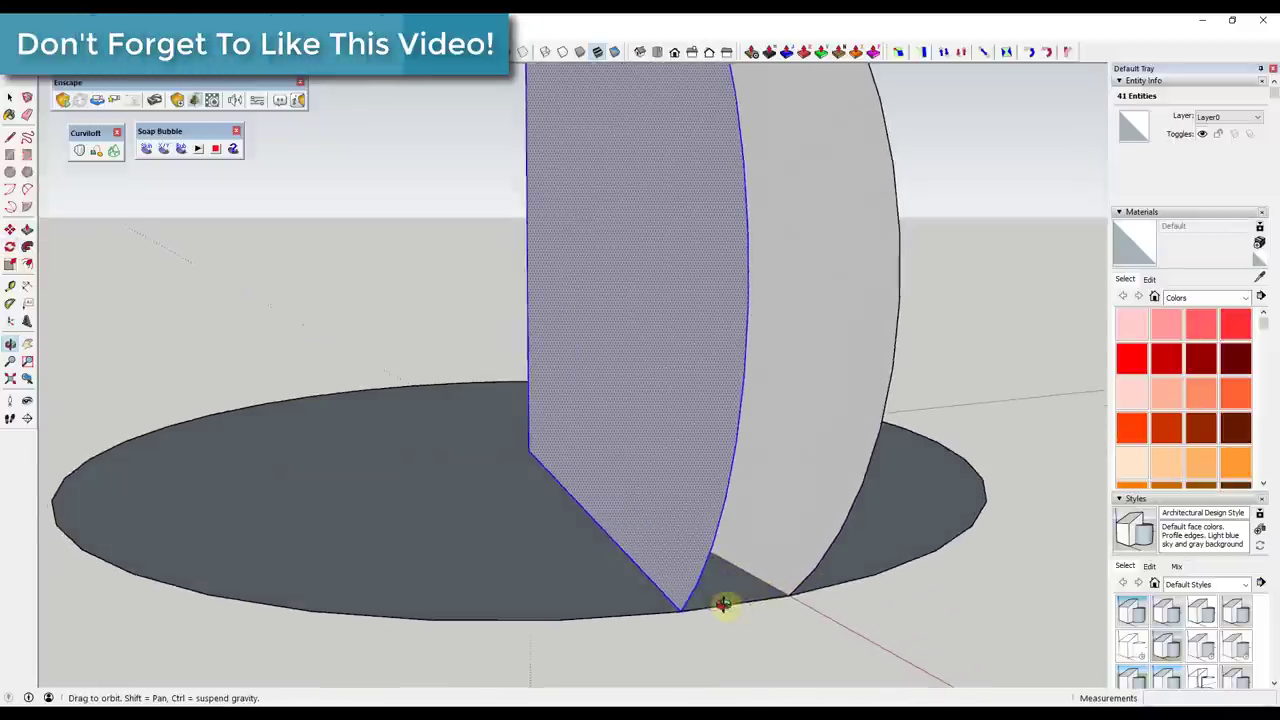
drag(724, 604, 850, 612)
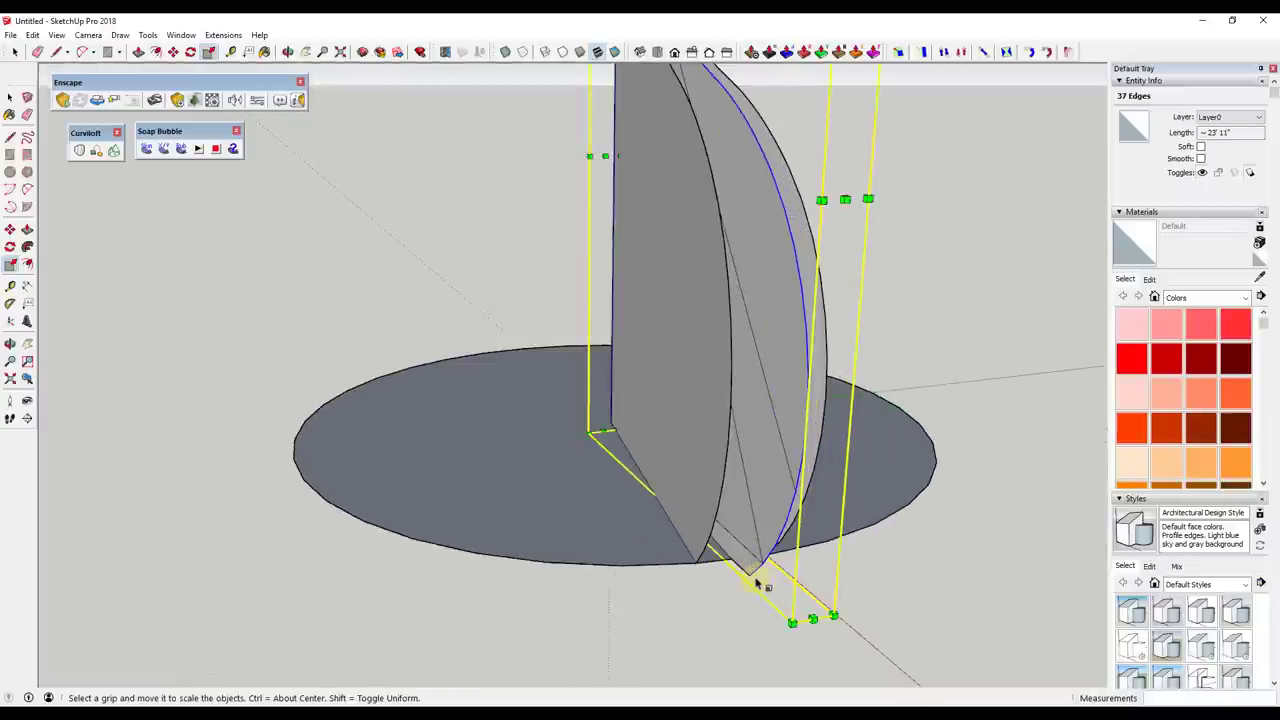
Scale the wide curved profile inward into a slim pointed petal and finish.
drag(756, 584, 650, 576)
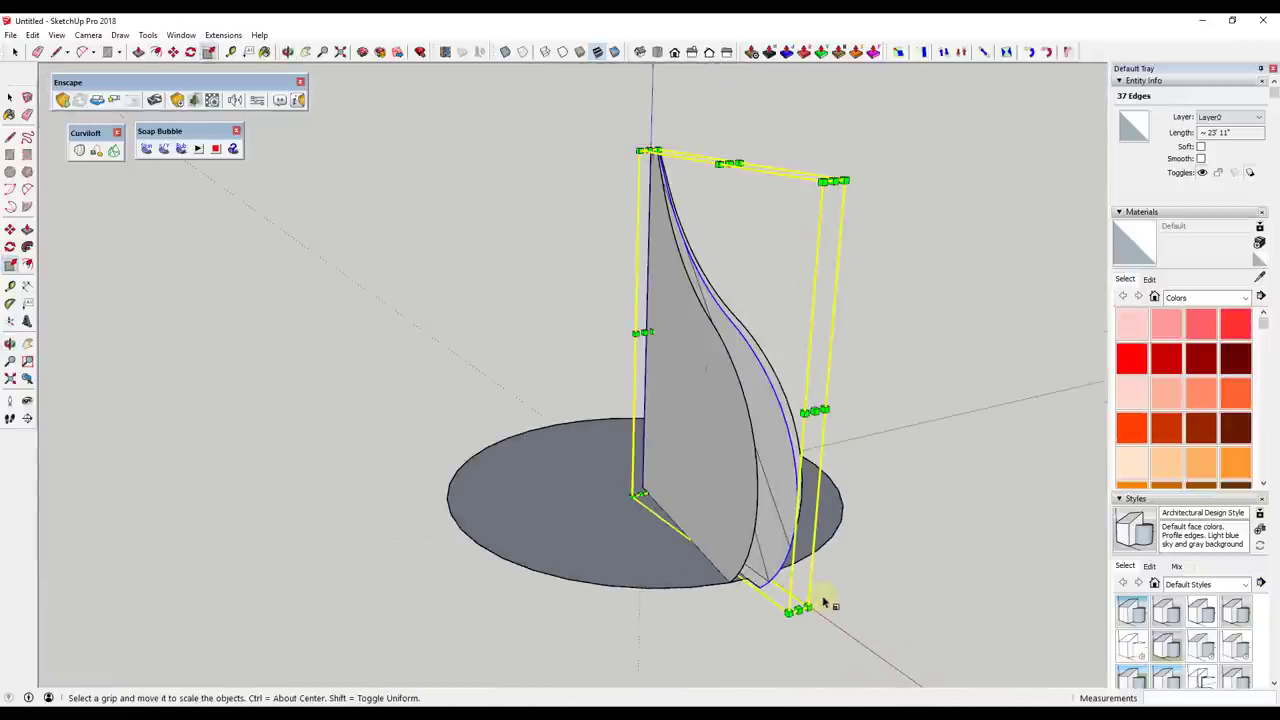
click(548, 400)
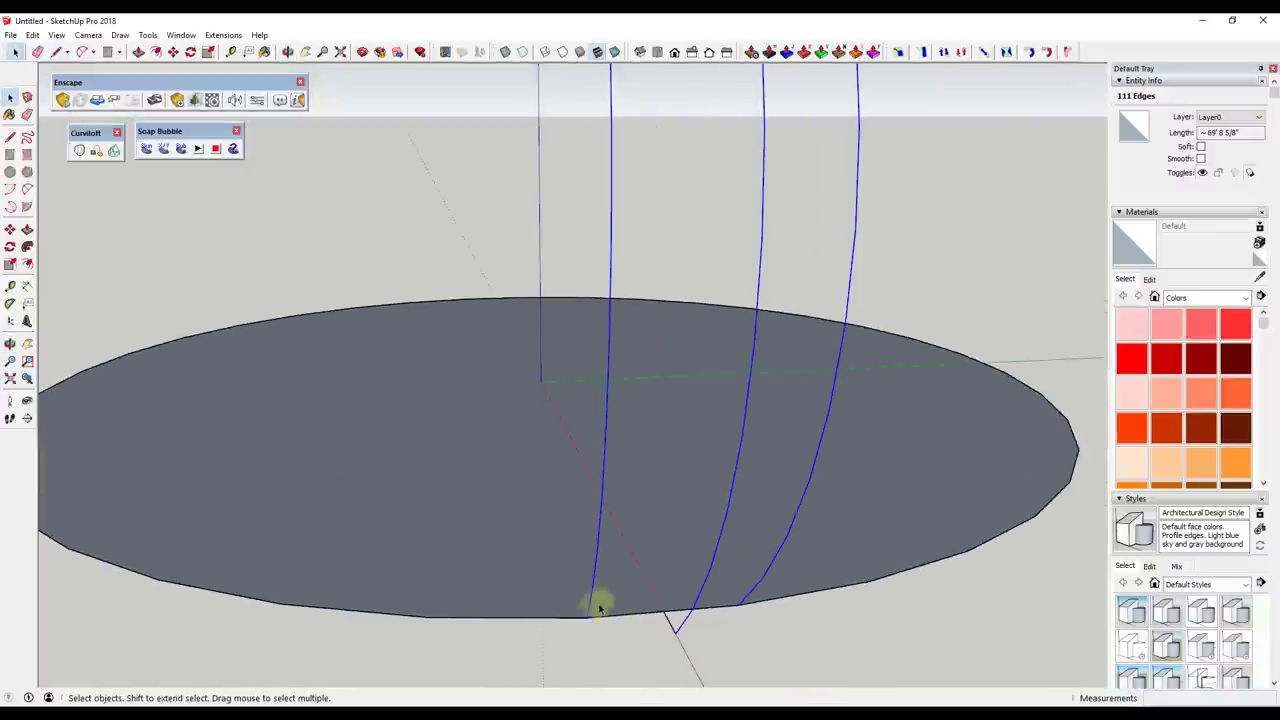
mouse_move(678, 608)
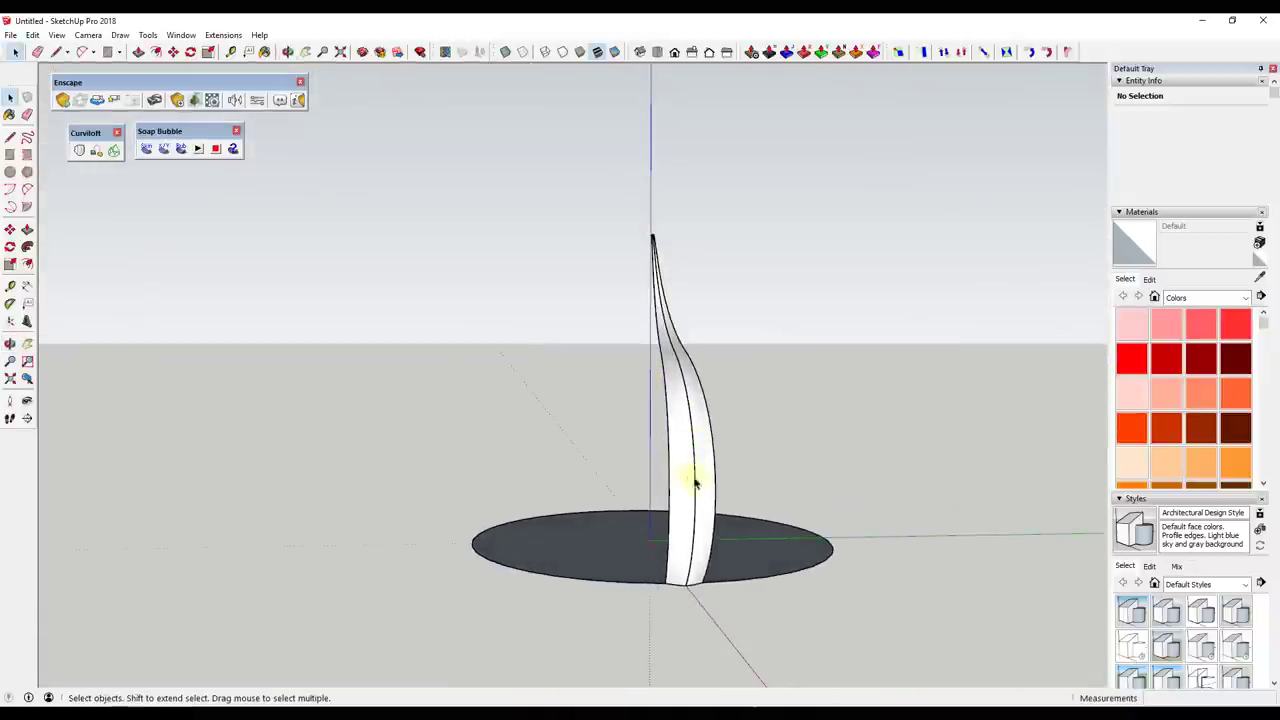
Edit the skinned rib group, delete its leftover guide curves, and orbit to check the surface.
click(692, 470)
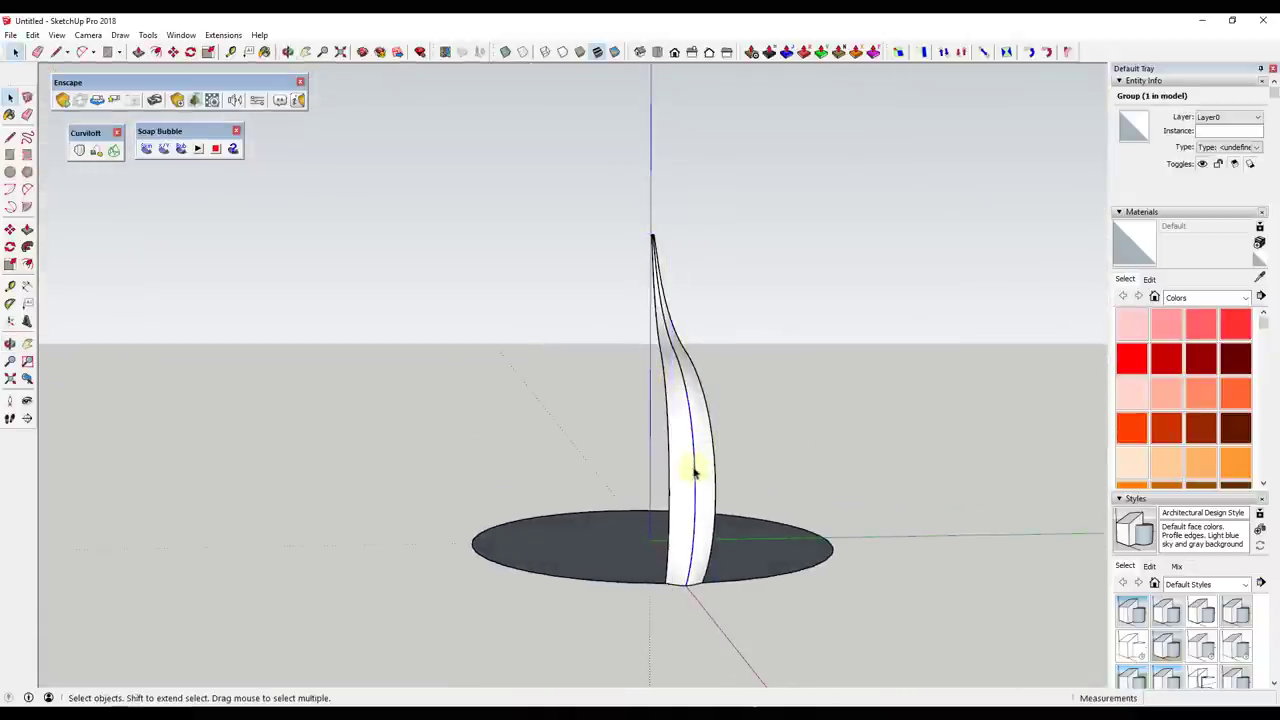
right_click(696, 472)
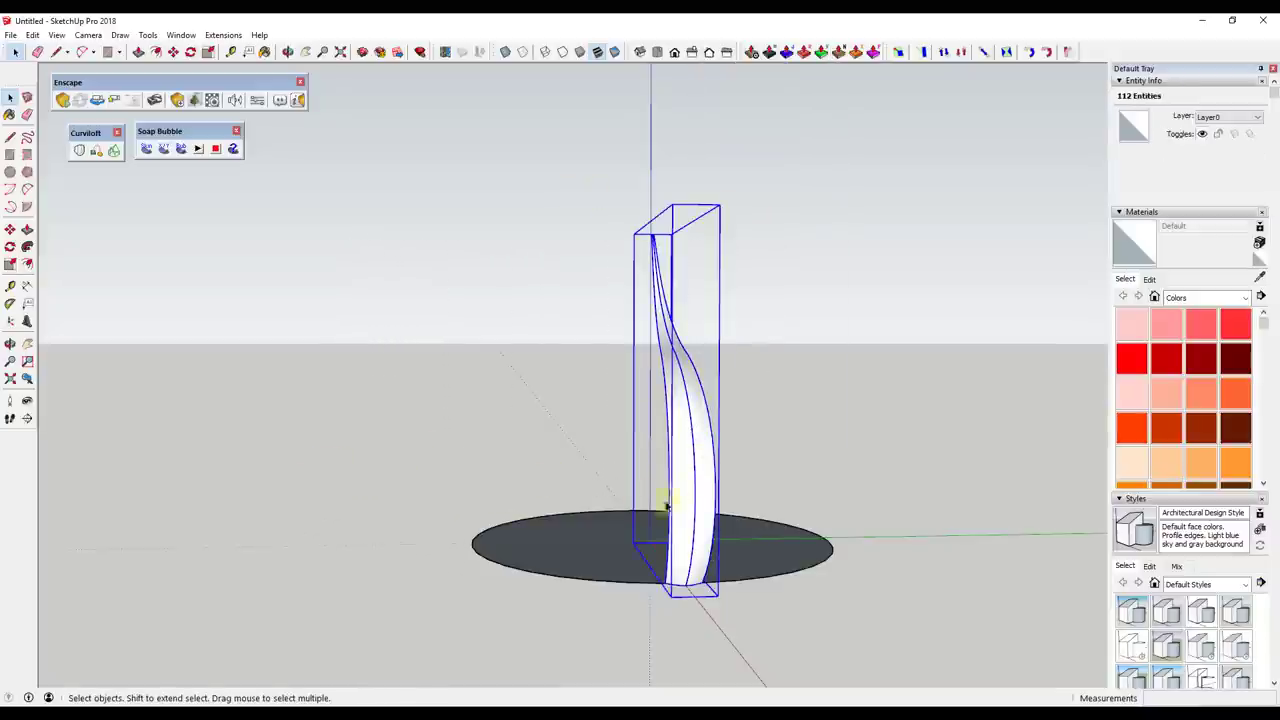
click(684, 452)
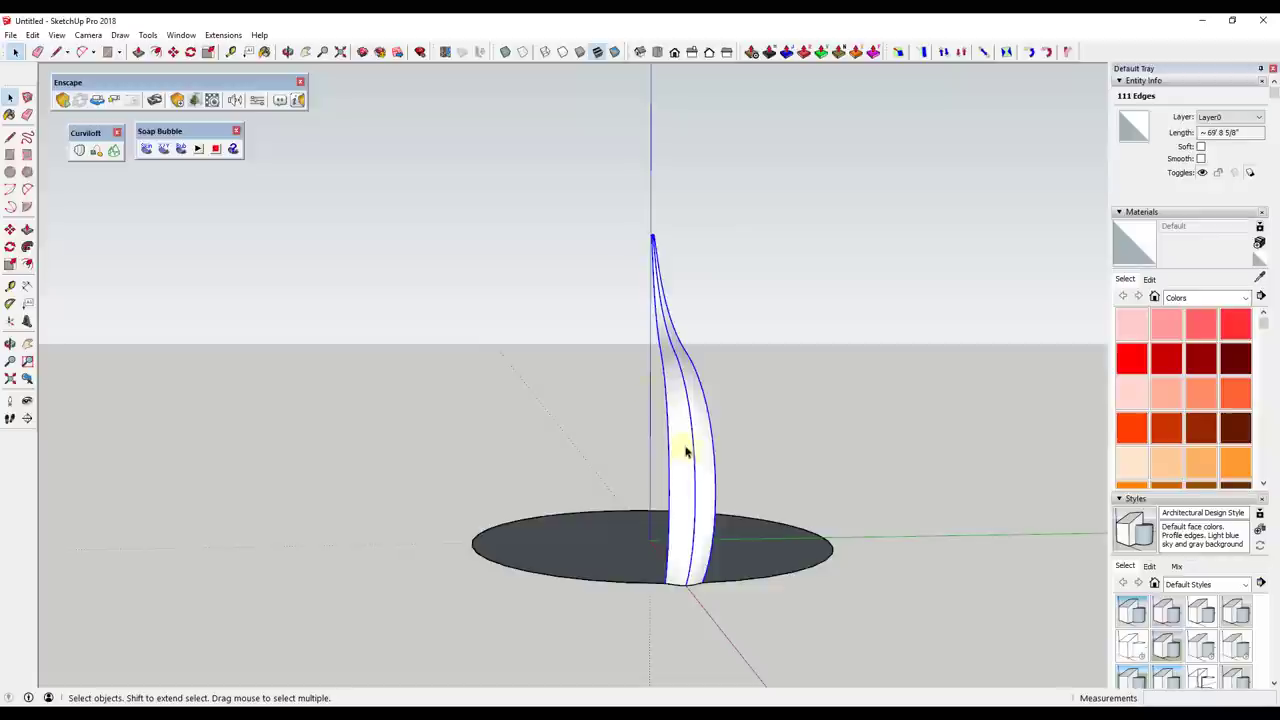
click(32, 36)
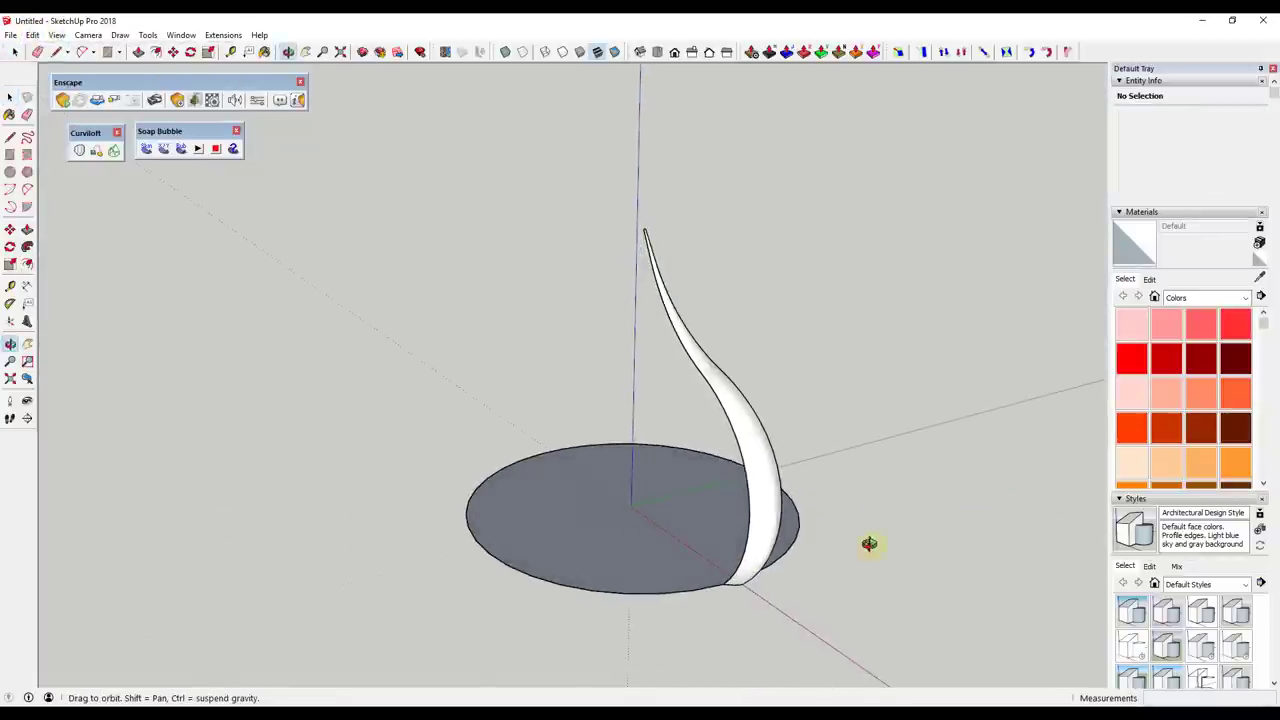
click(656, 524)
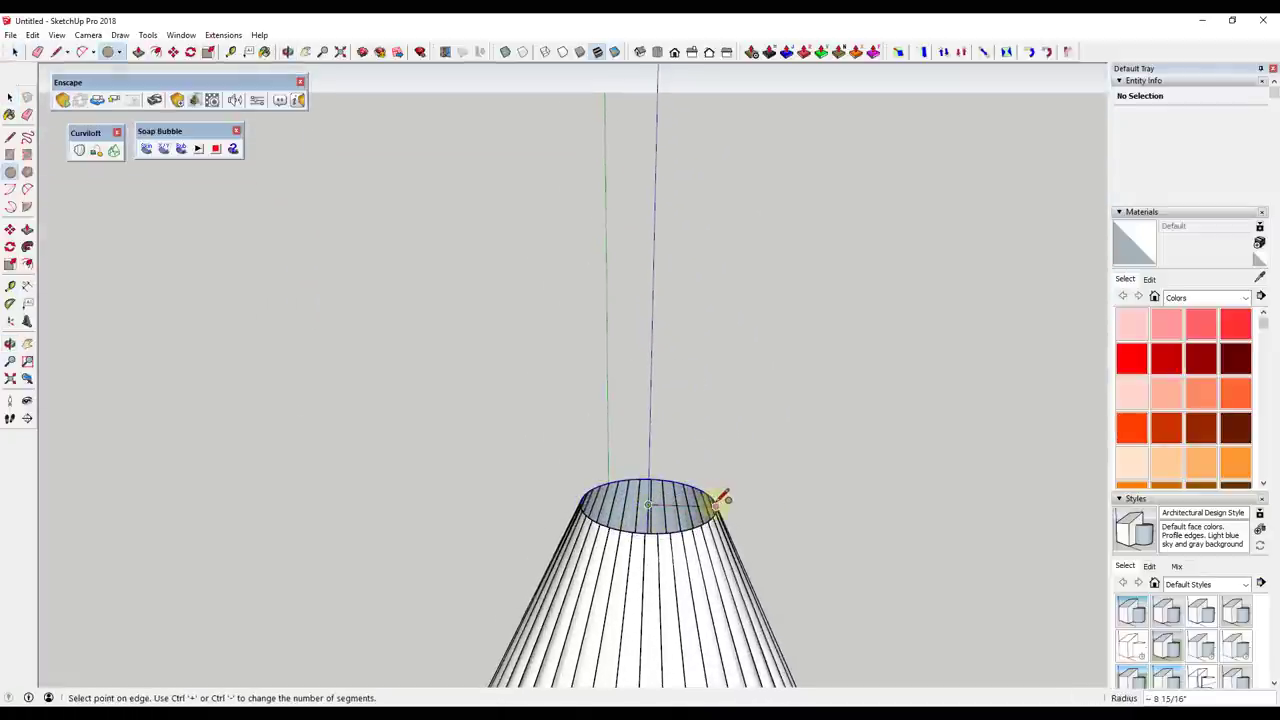
Cap the ribs with a circle on their top edge and scale it uniformly into a point.
click(648, 504)
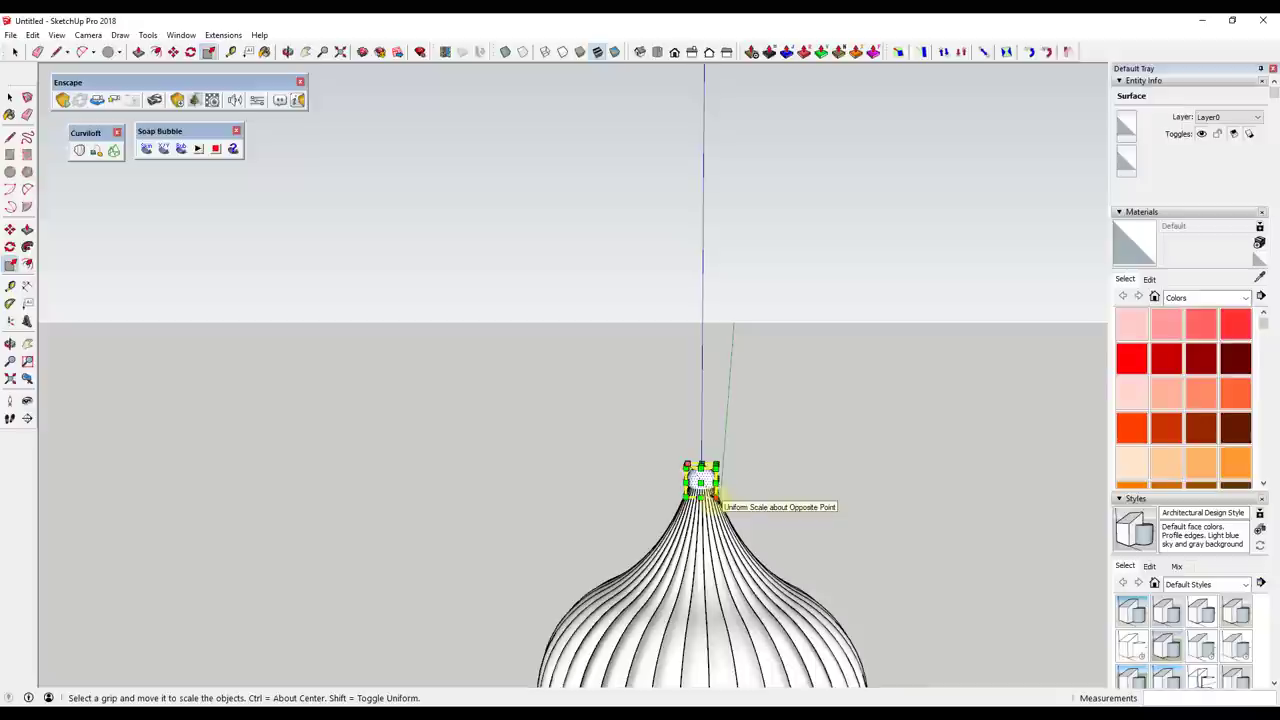
drag(700, 482, 708, 478)
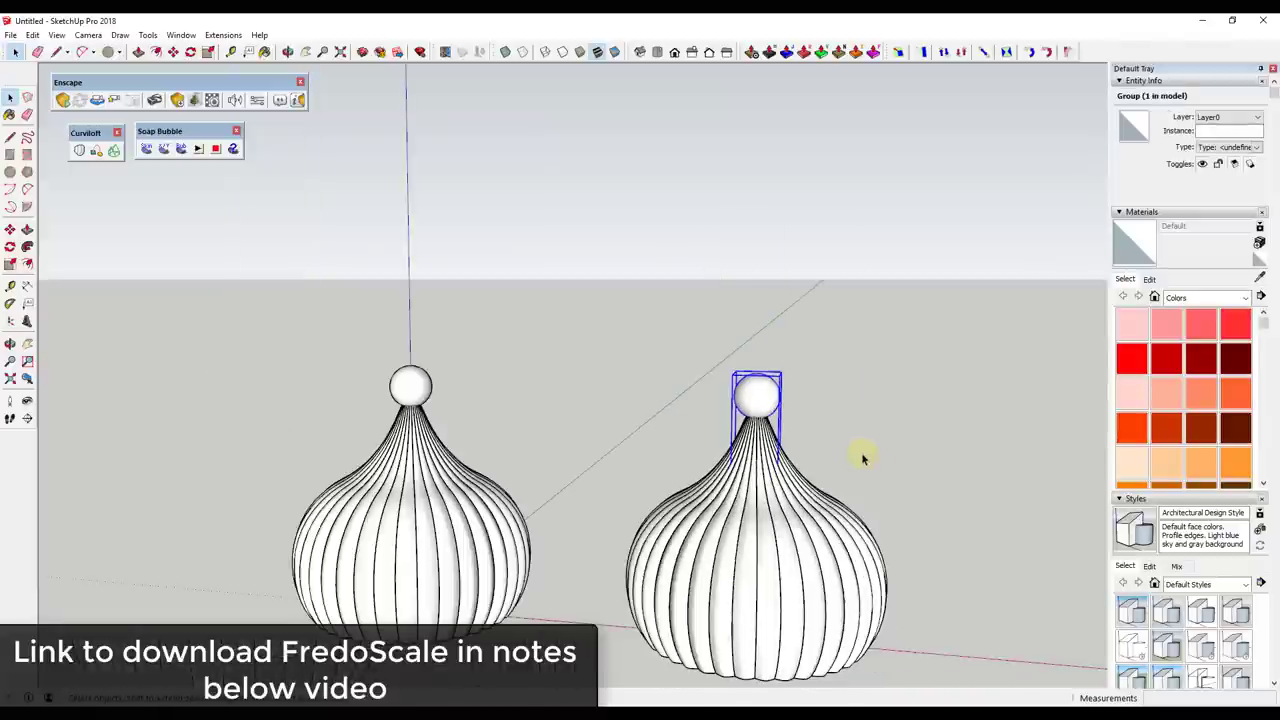
Select the copied dome and begin a FredoScale Box Twisting of about 40 degrees.
click(1004, 52)
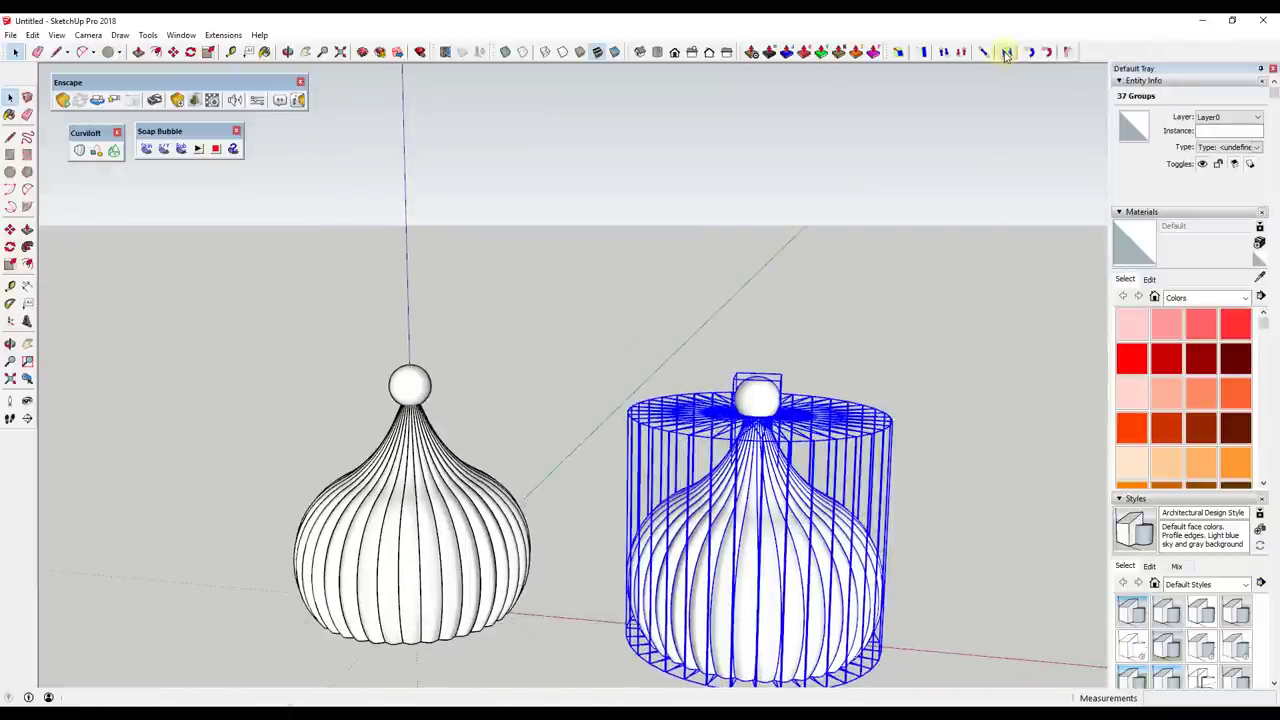
click(1006, 52)
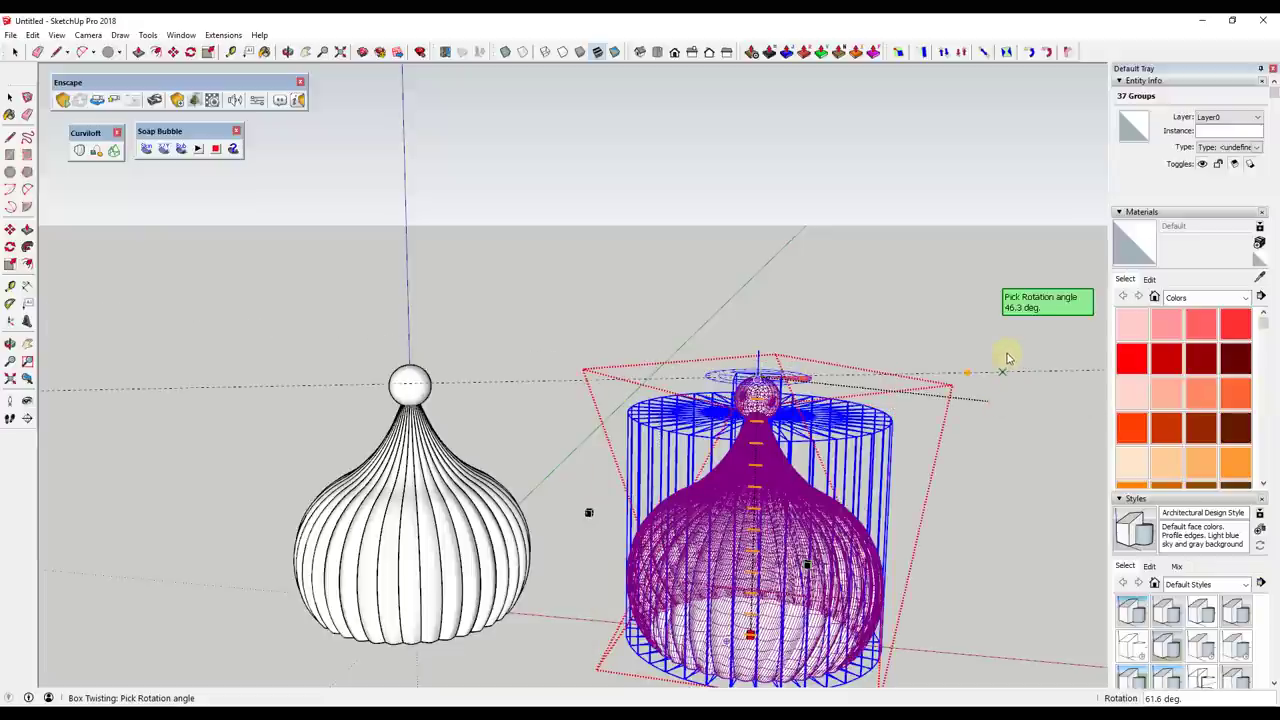
mouse_move(1008, 356)
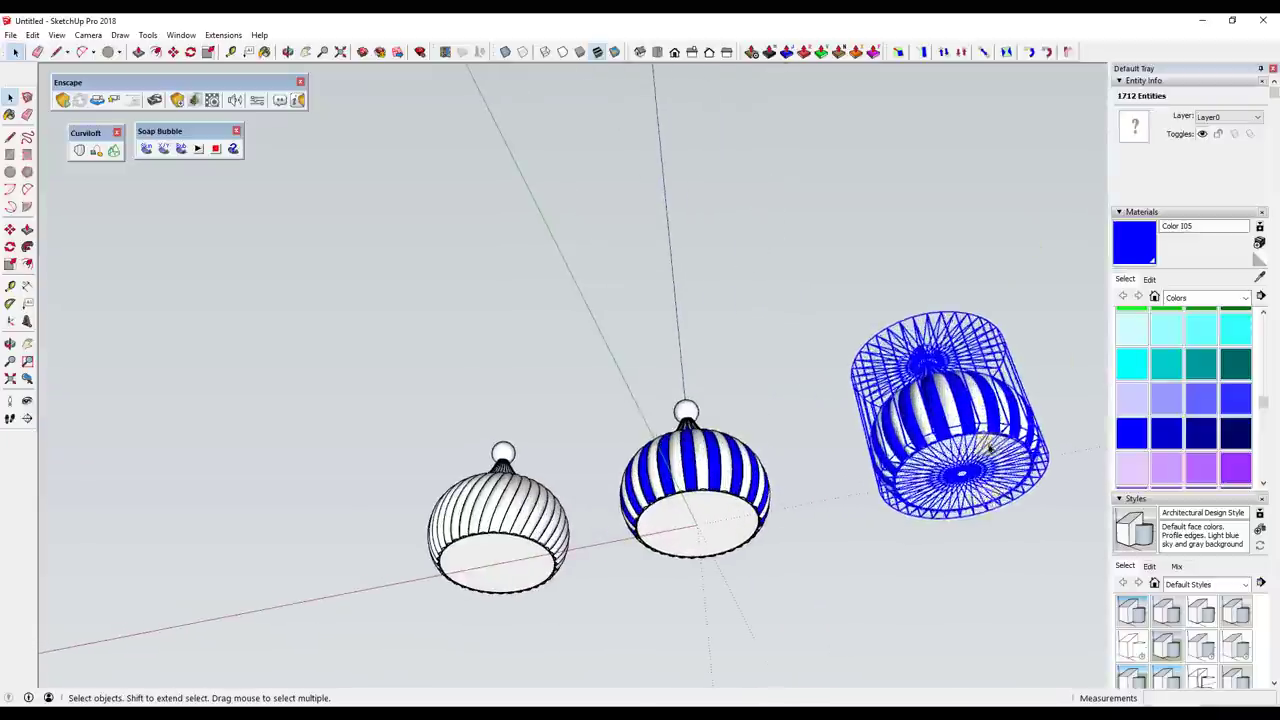
Reverse the selected faces of the twisted blue-striped dome via the context menu.
right_click(944, 410)
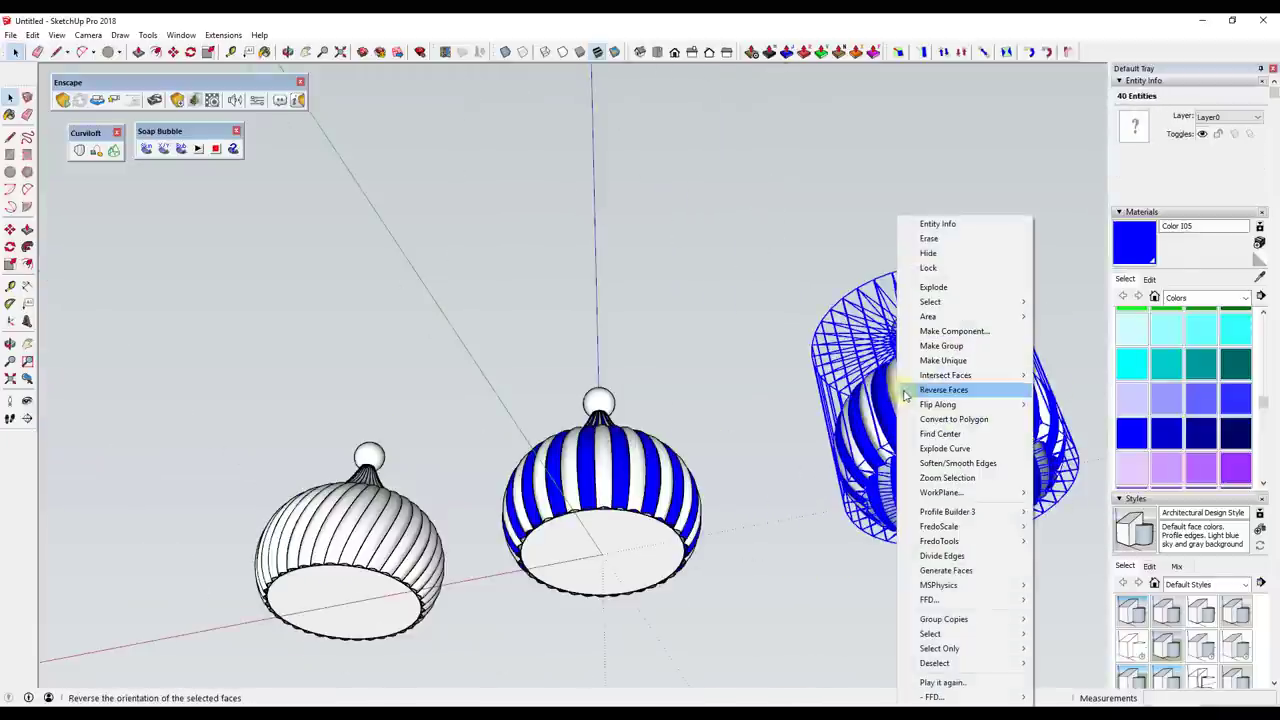
click(944, 388)
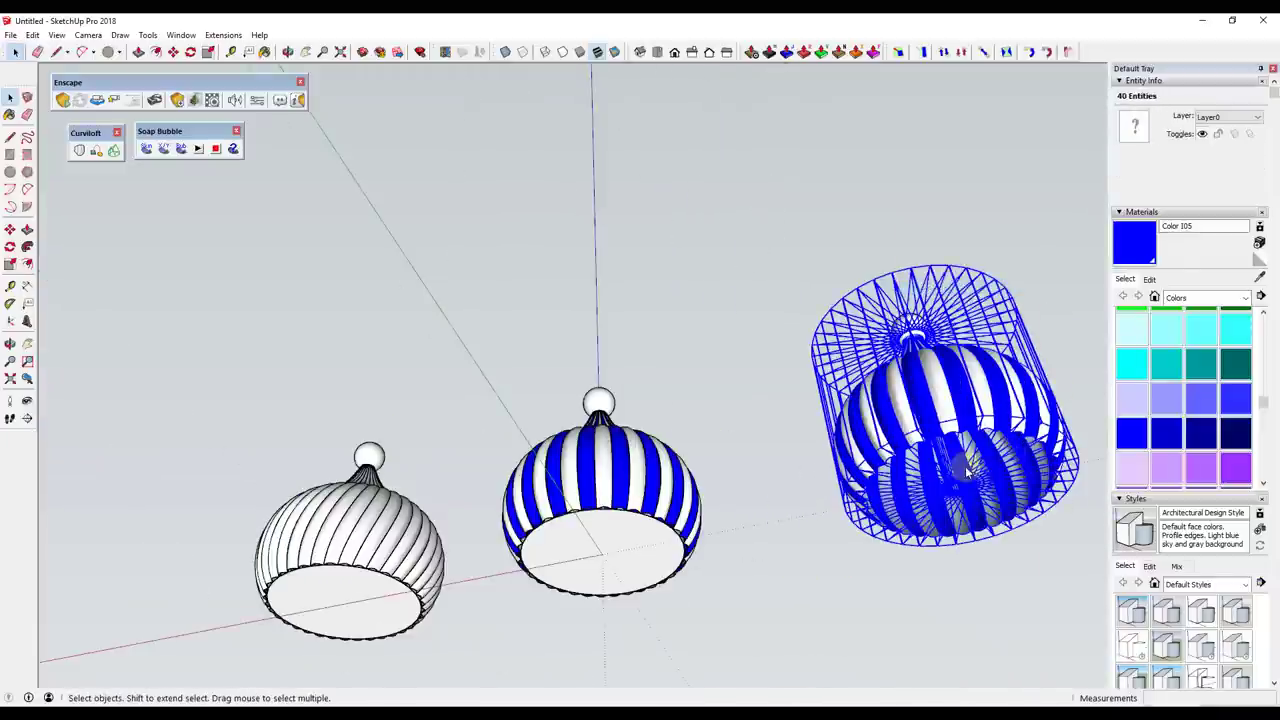